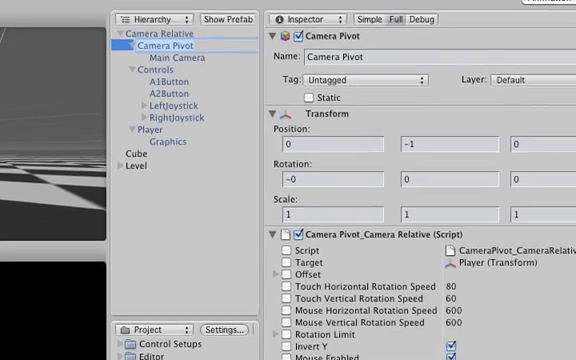
- Select Main Camera to inspect its Camera and follow script (height 4, distance 5), then A1Button
scroll(down, 3)
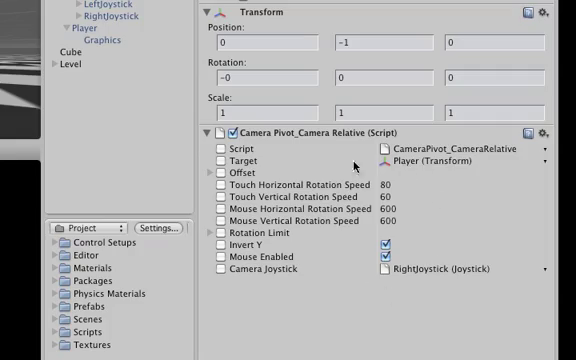
click(216, 61)
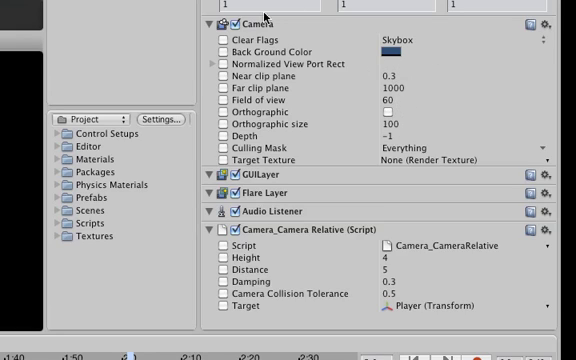
mouse_move(471, 60)
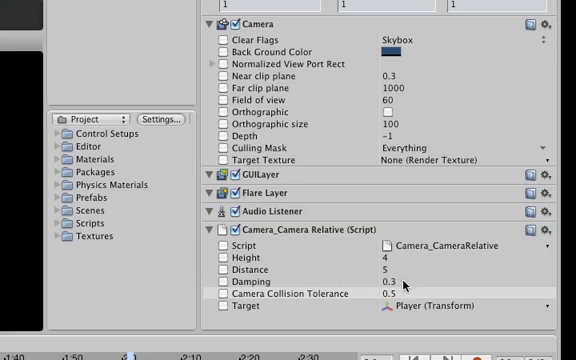
click(254, 117)
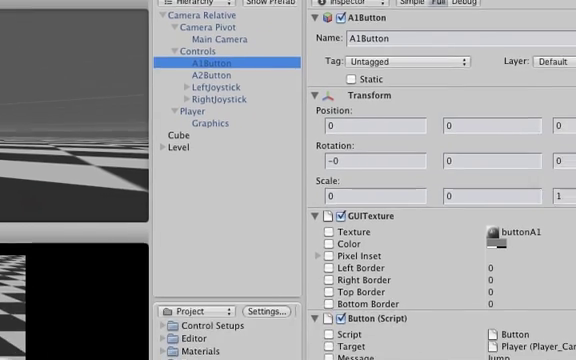
- Review A1Button's Button script, then select LeftJoystick (radius 25, dead zone 5)
scroll(down, 3)
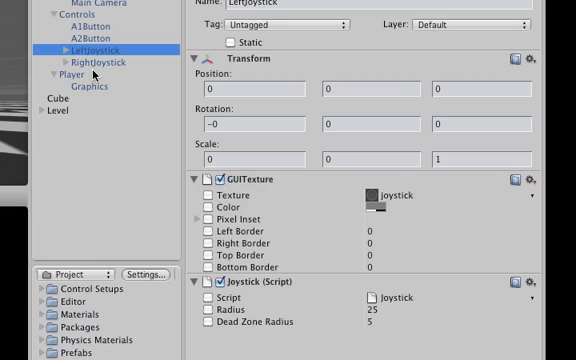
click(106, 62)
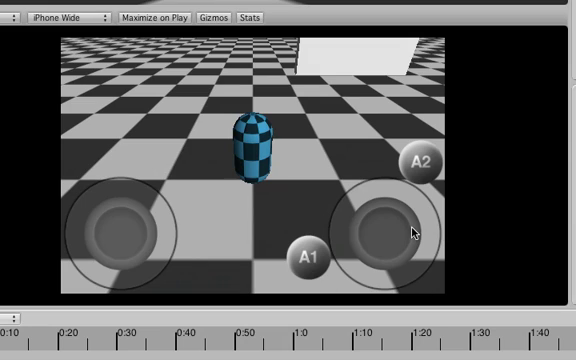
mouse_move(398, 272)
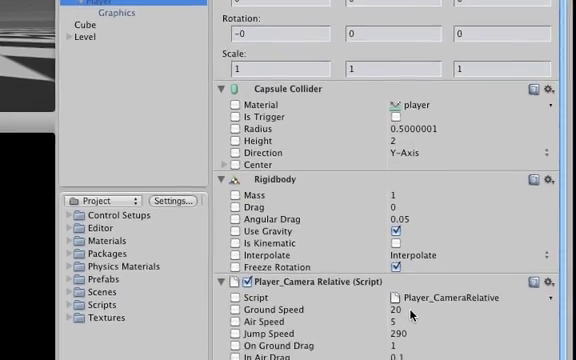
- Scroll the Player Inspector down to the Player_Camera Relative movement script
scroll(down, 3)
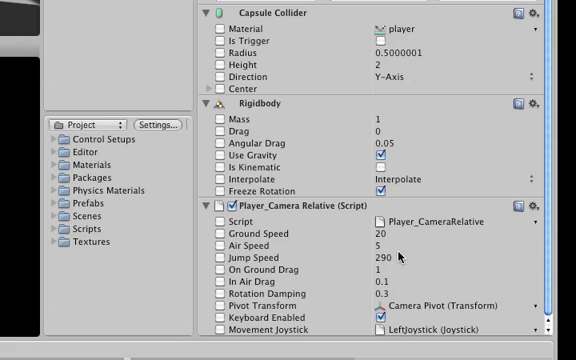
mouse_move(400, 298)
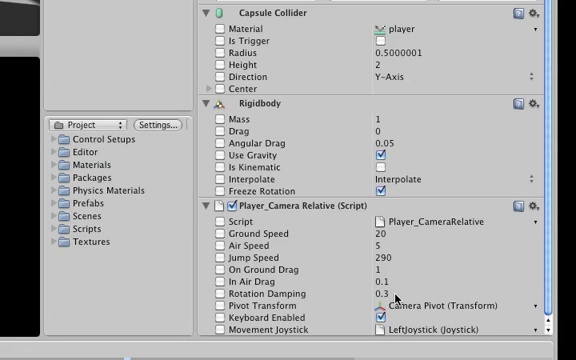